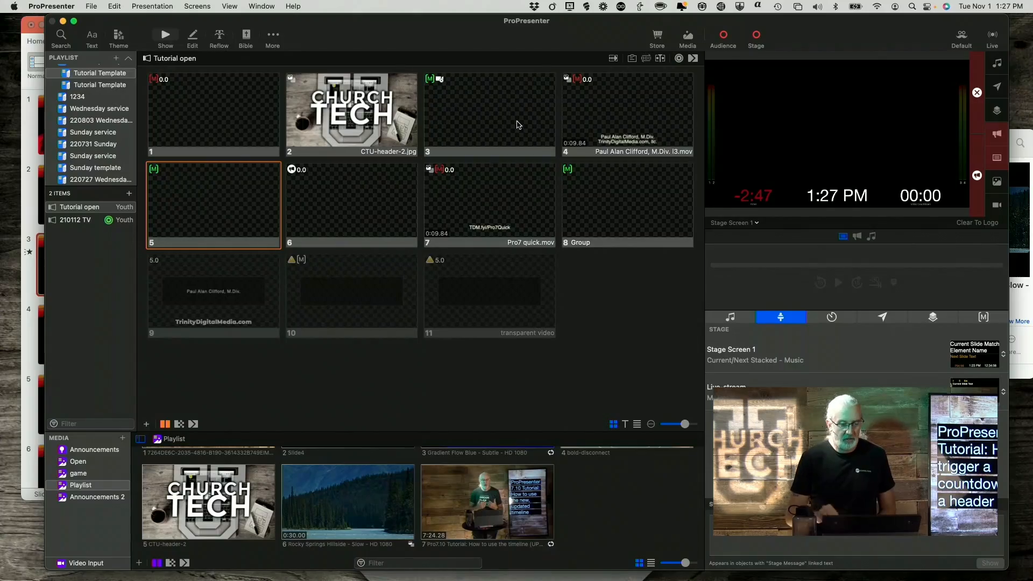
mouse_move(176, 162)
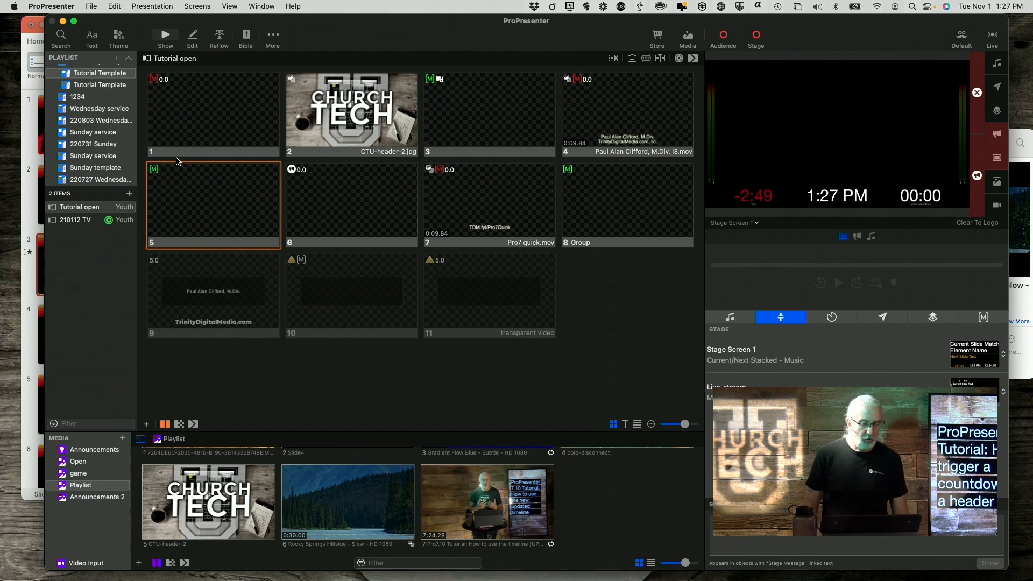
- Open the 220731 Sunday playlist and the Preservice header's timer settings
left_click(93, 144)
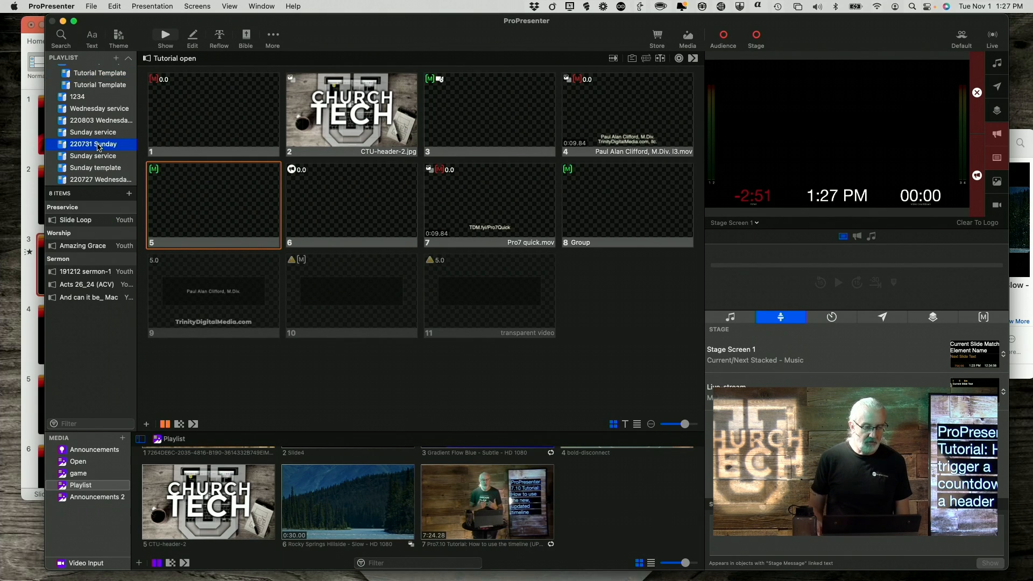
mouse_move(100, 205)
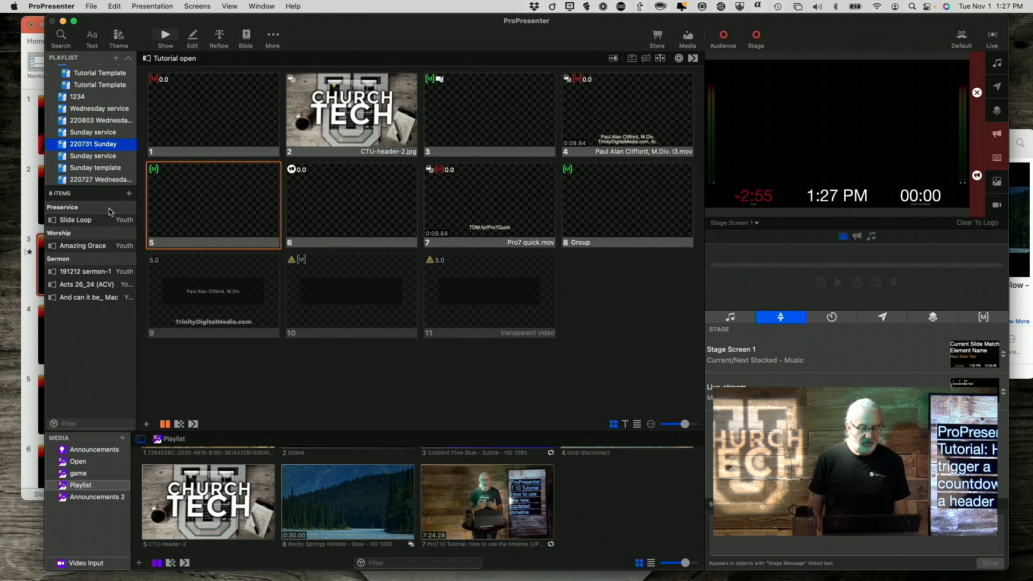
left_click(62, 206)
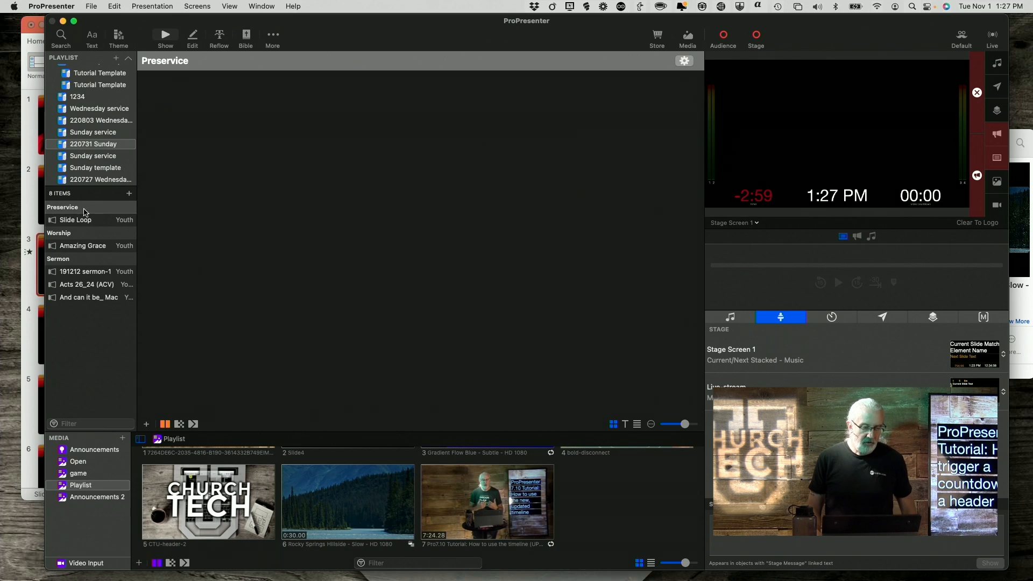
mouse_move(685, 71)
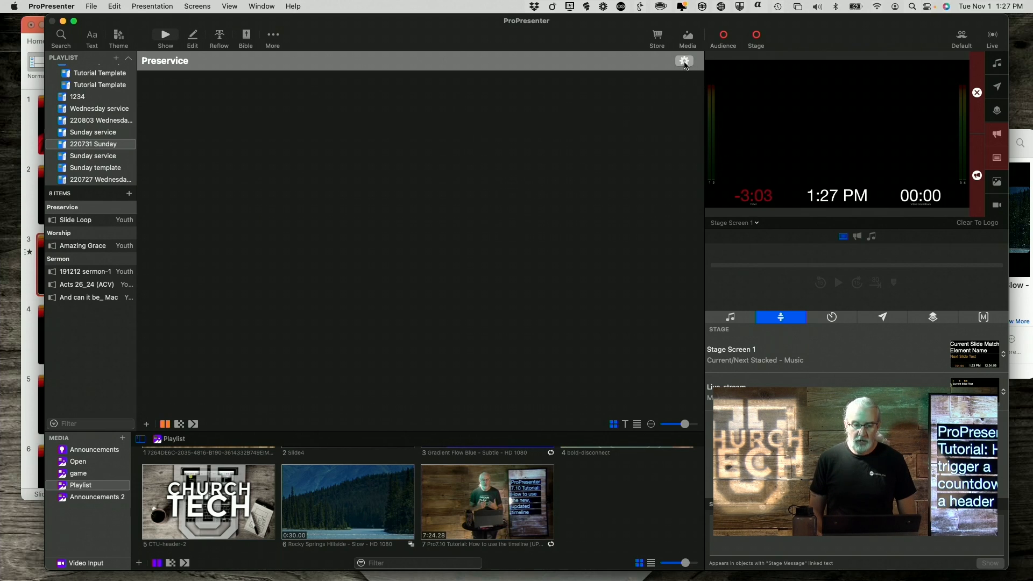
left_click(684, 61)
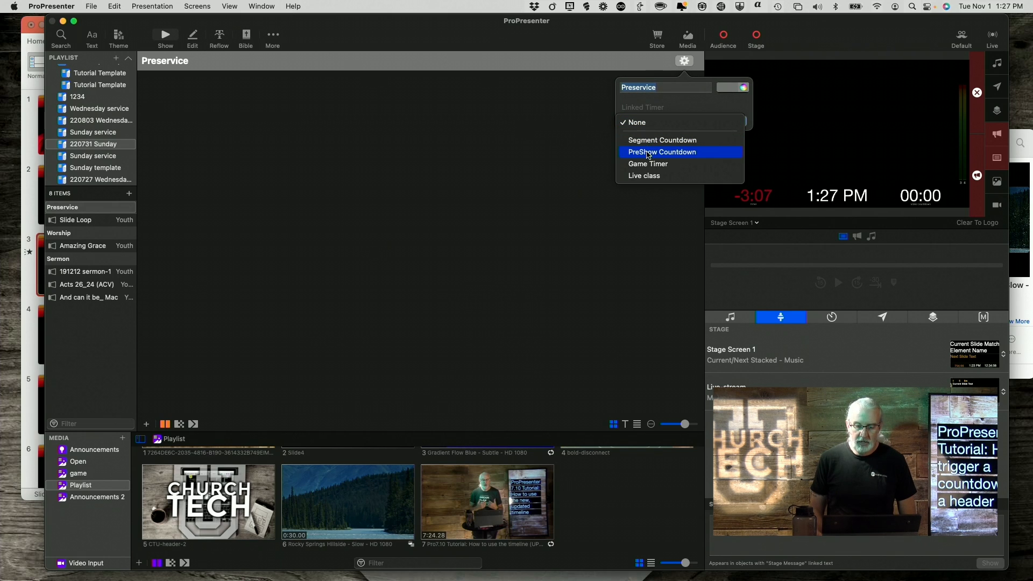
- Link the Preservice header to PreShow Countdown counting down to 1:30 AM, and open Slide Loop
left_click(662, 152)
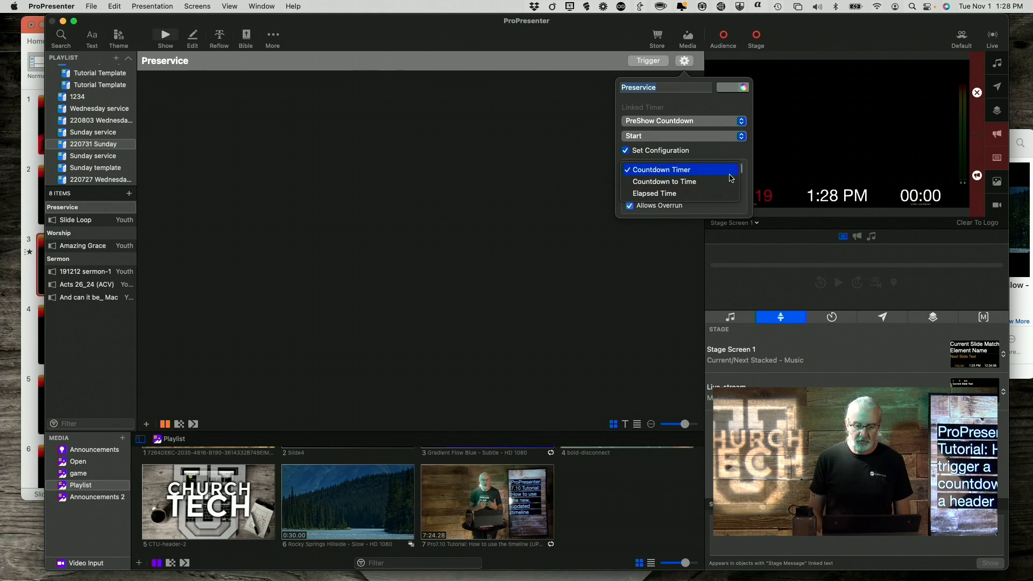
left_click(664, 182)
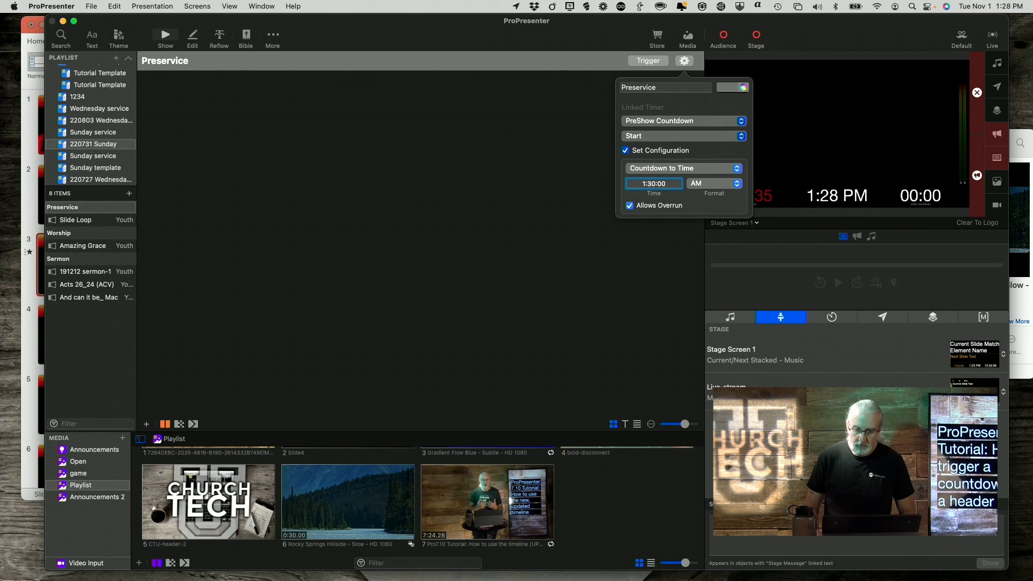
left_click(714, 183)
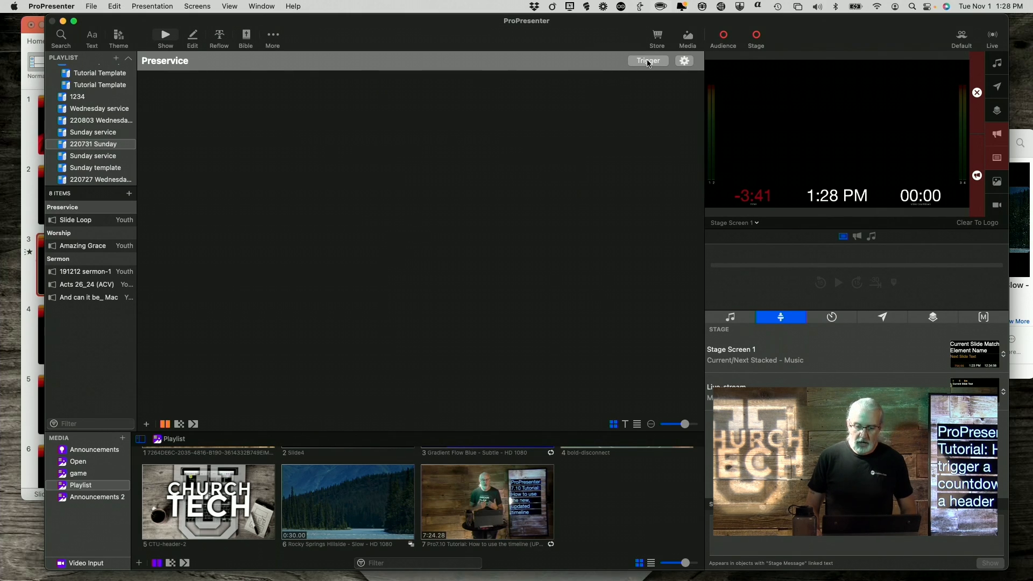
mouse_move(98, 217)
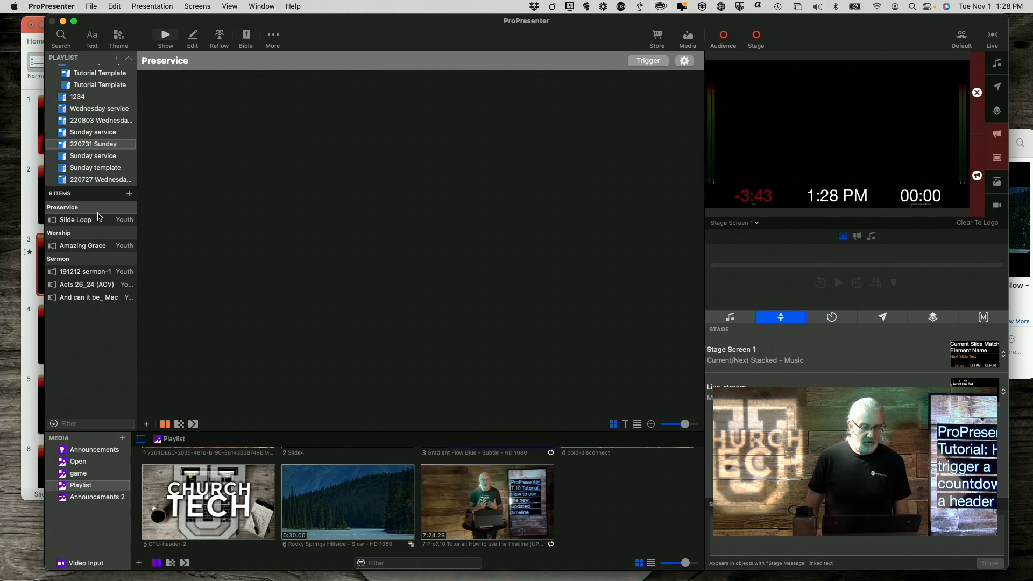
left_click(75, 220)
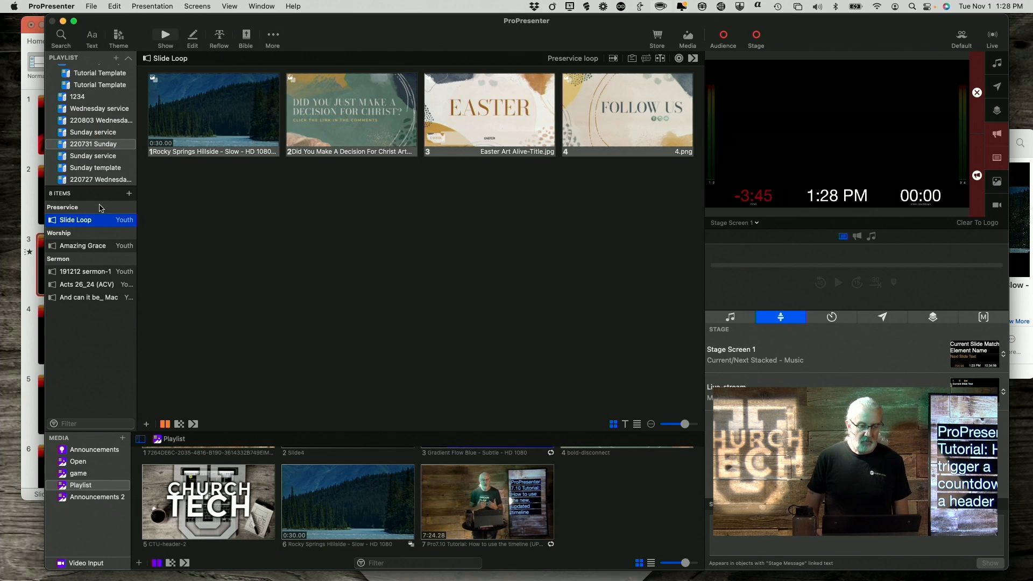
- Trigger the Preservice countdown, then reopen its settings to edit the target time
left_click(62, 206)
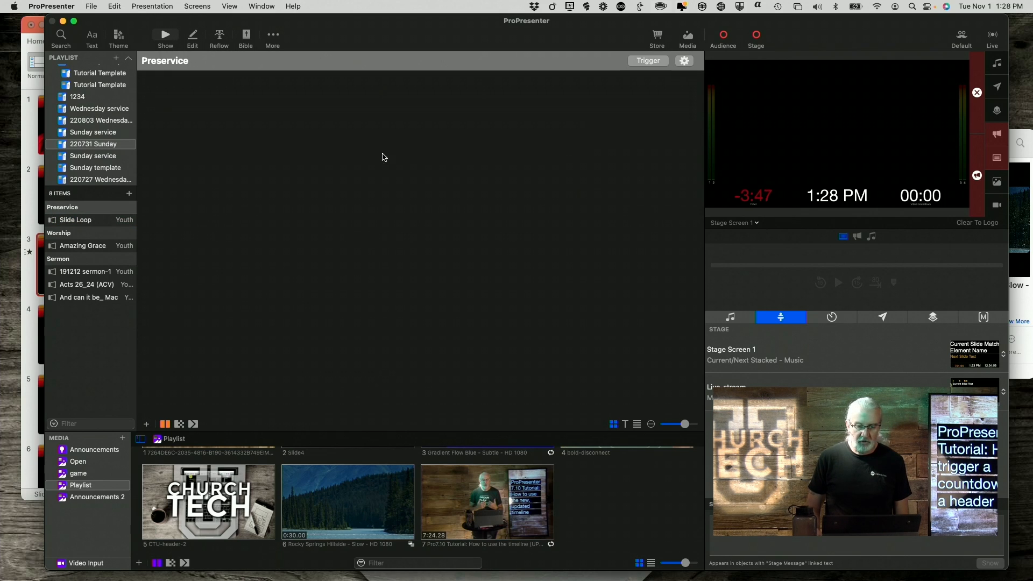
left_click(647, 60)
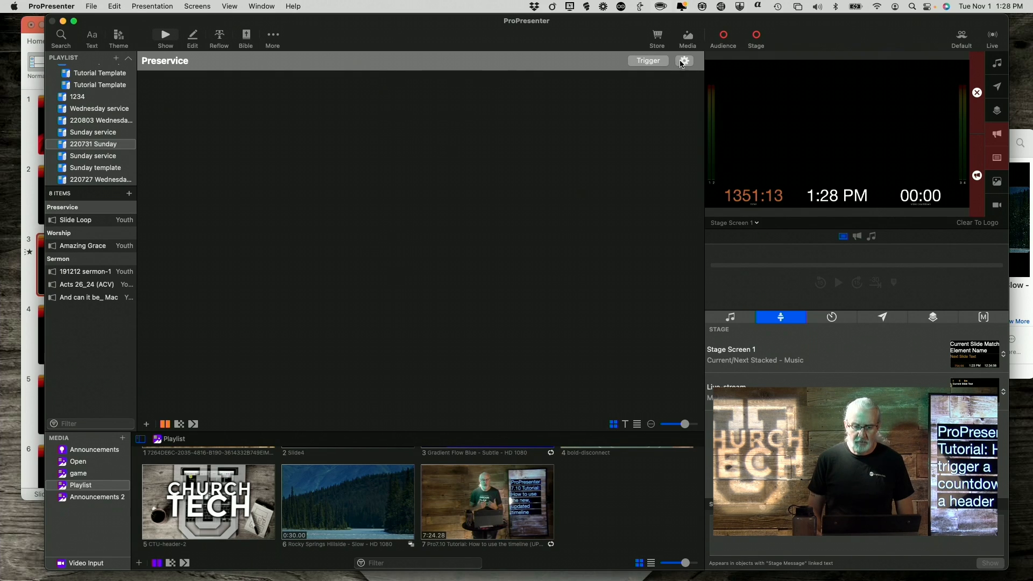
left_click(684, 61)
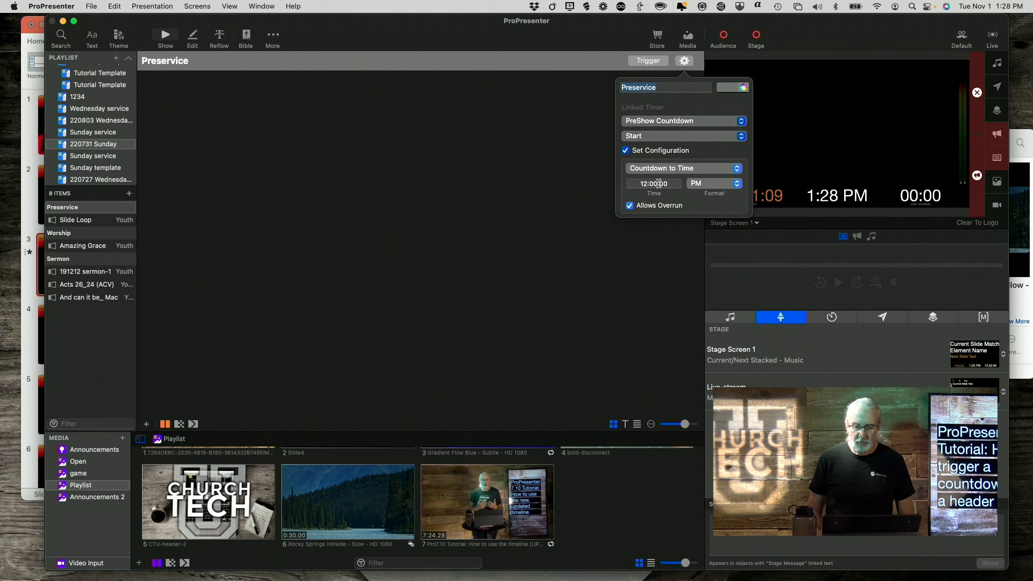
left_click(653, 183)
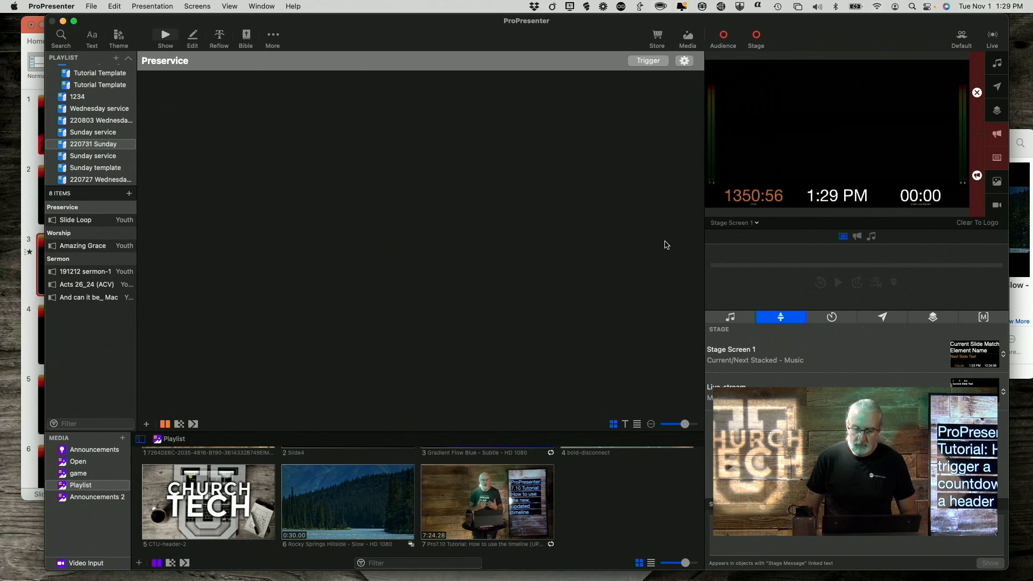
- Retrigger the Preservice header so PreShow Countdown restarts with under a minute left
left_click(648, 60)
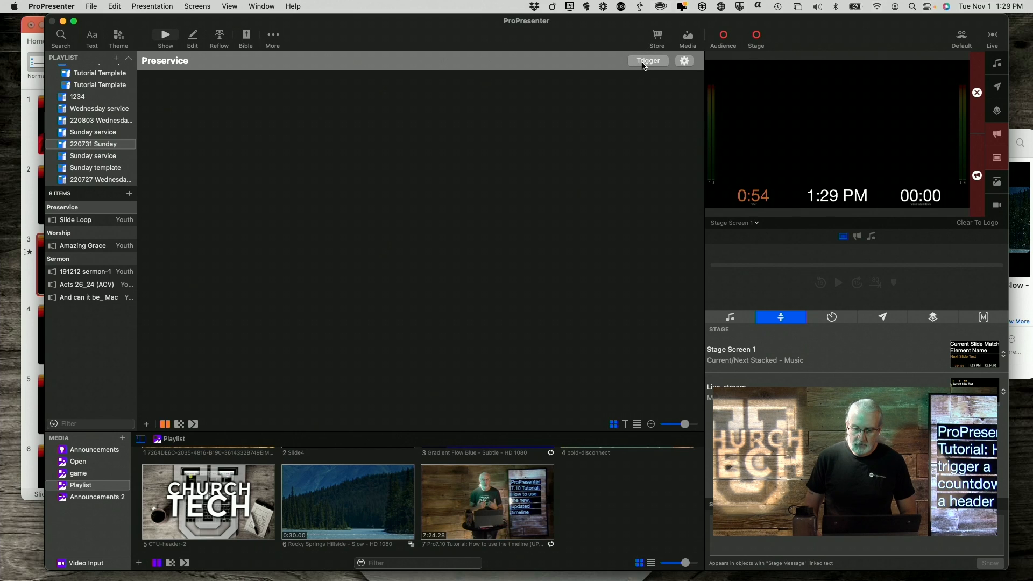
mouse_move(760, 232)
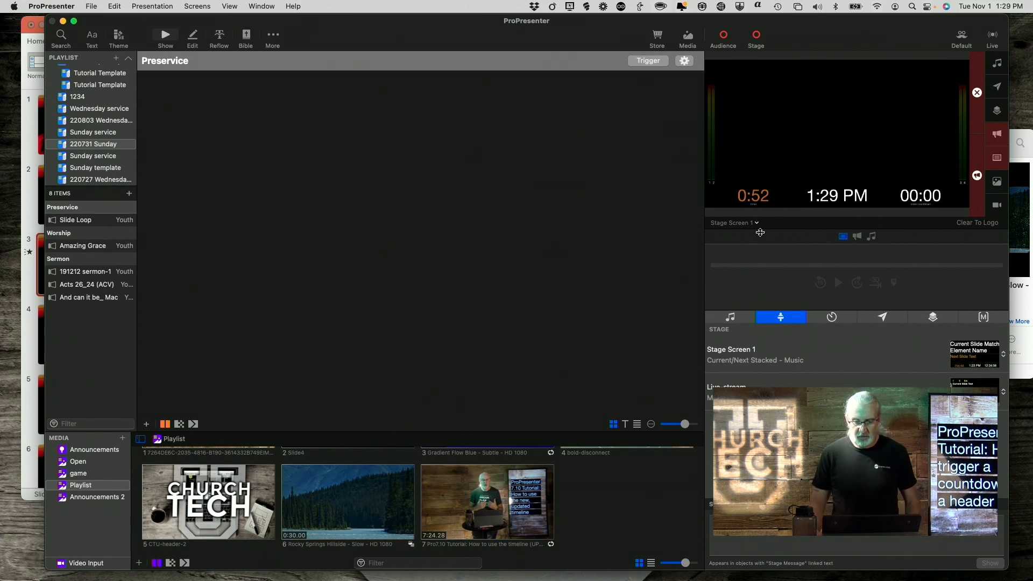
mouse_move(314, 197)
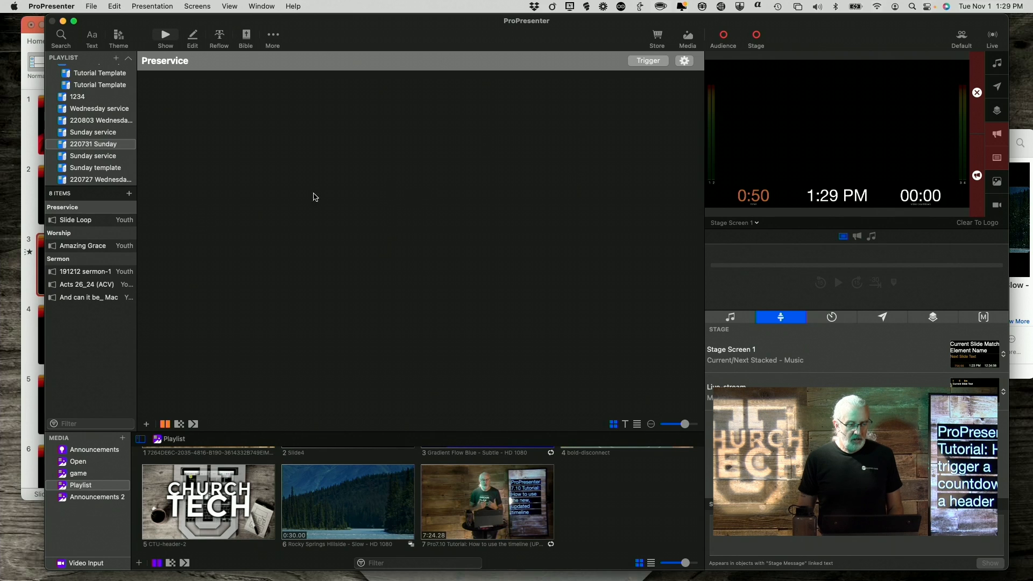
- Cycle Slide Loop through Easter title, Follow Us and decision for Christ, ending on Easter title
left_click(76, 220)
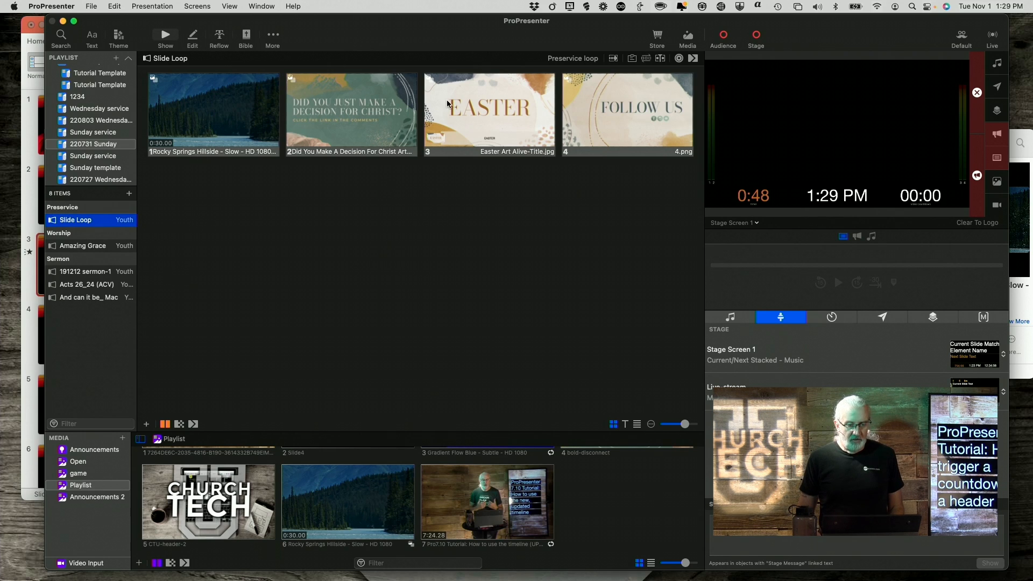
left_click(489, 114)
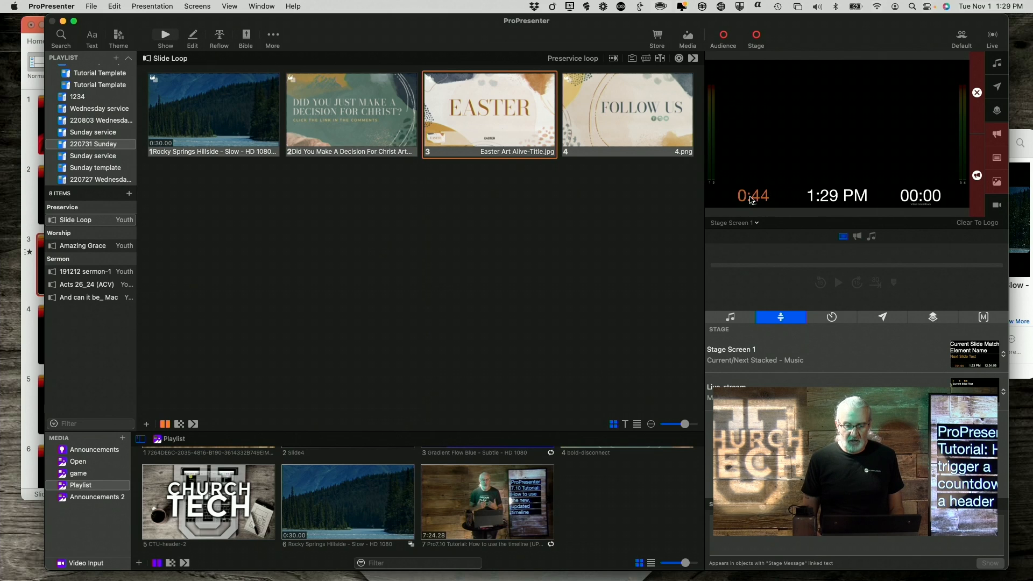
mouse_move(599, 118)
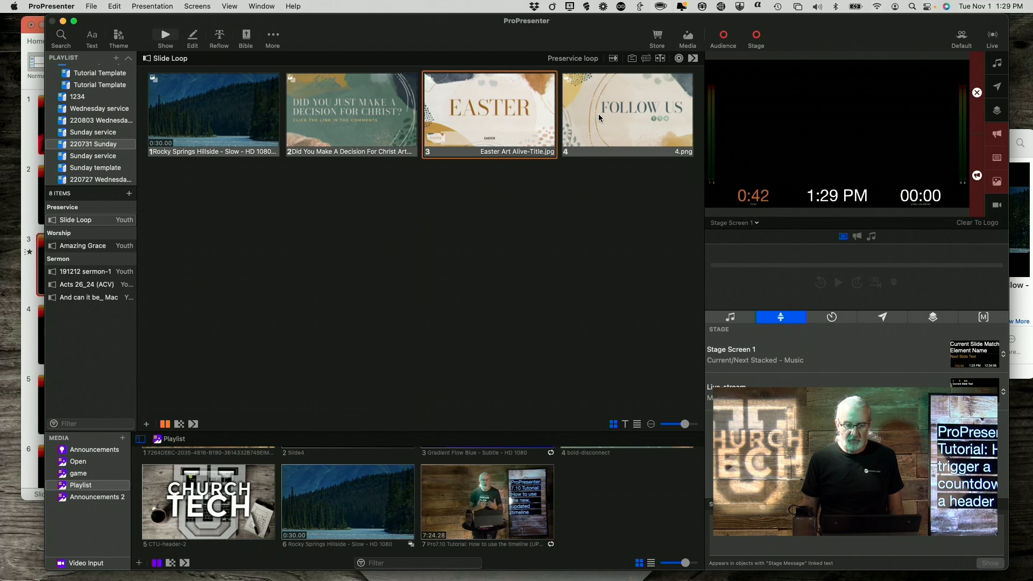
left_click(627, 114)
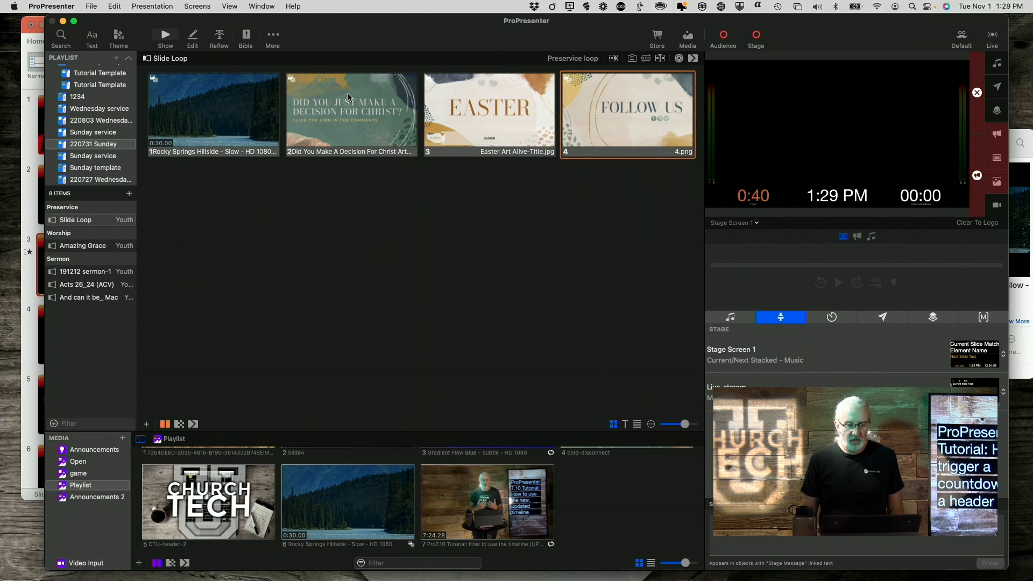
left_click(352, 114)
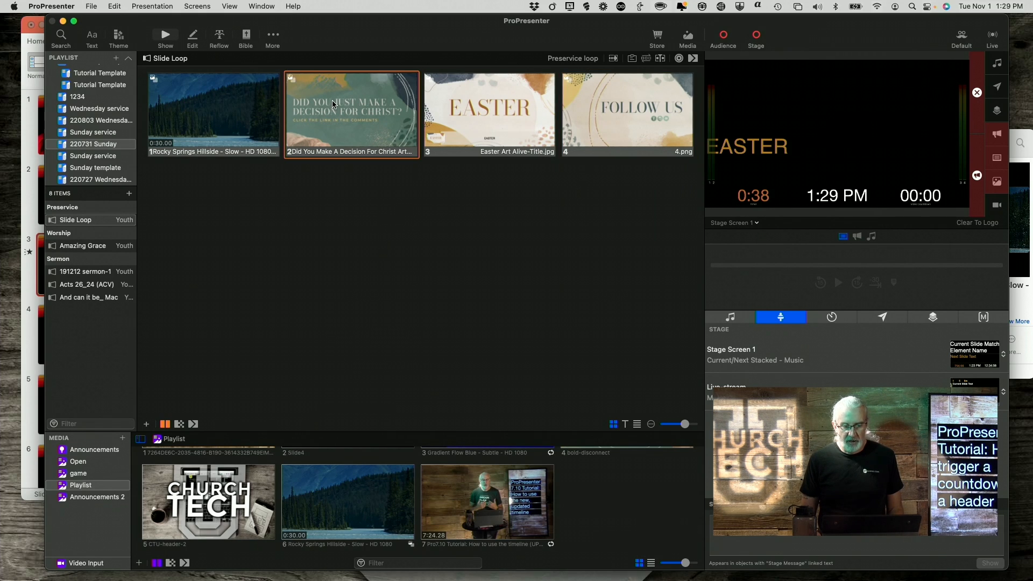
left_click(489, 113)
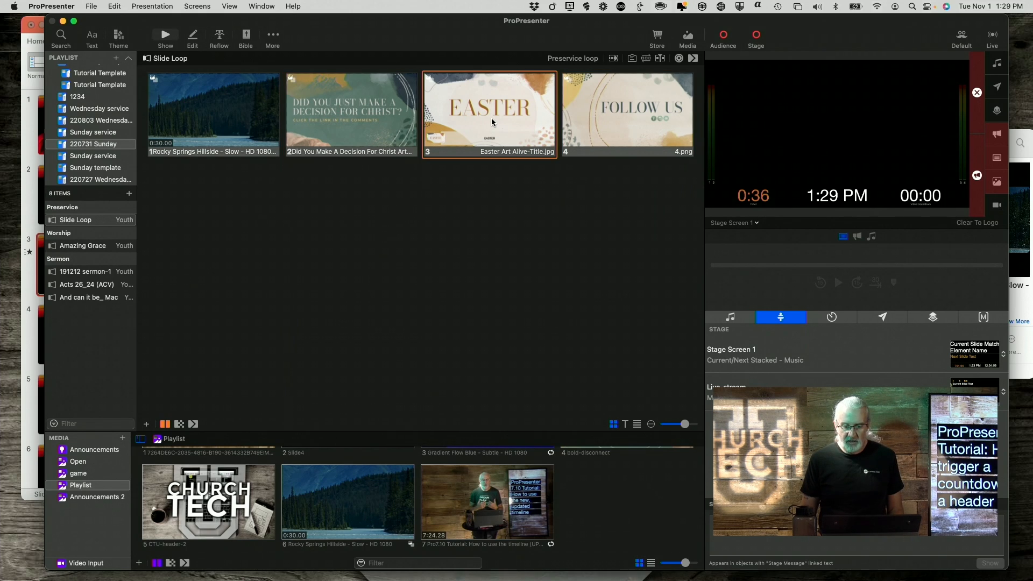
mouse_move(613, 121)
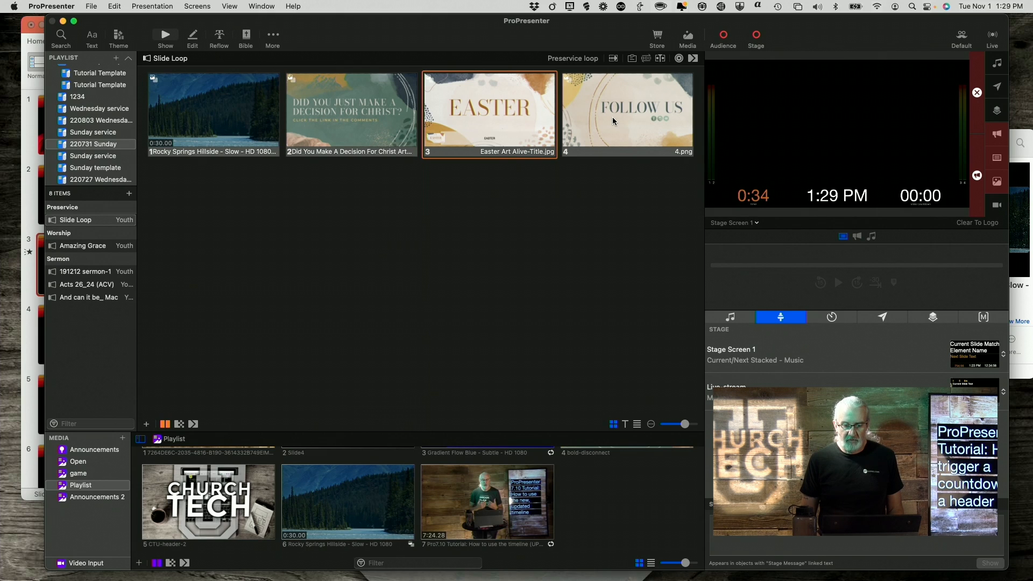
left_click(626, 113)
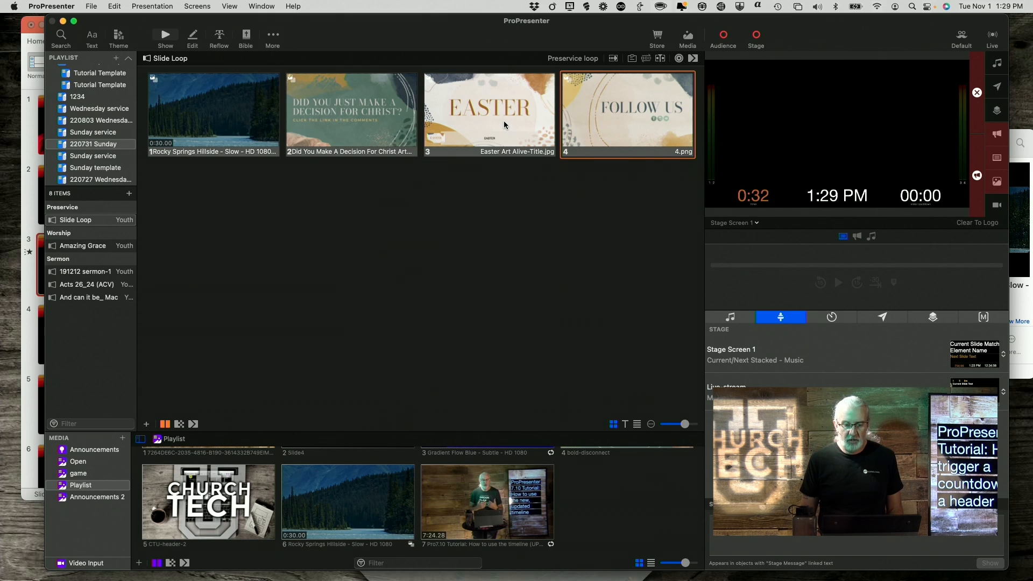
left_click(489, 113)
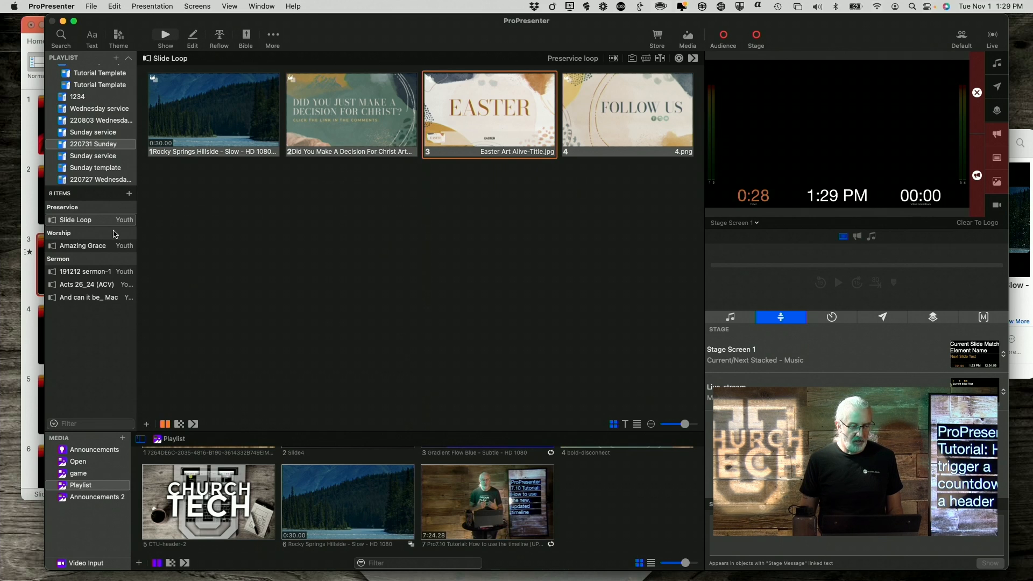
- Link the Worship header to PreShow Countdown as a 00:05:00 countdown timer
left_click(82, 246)
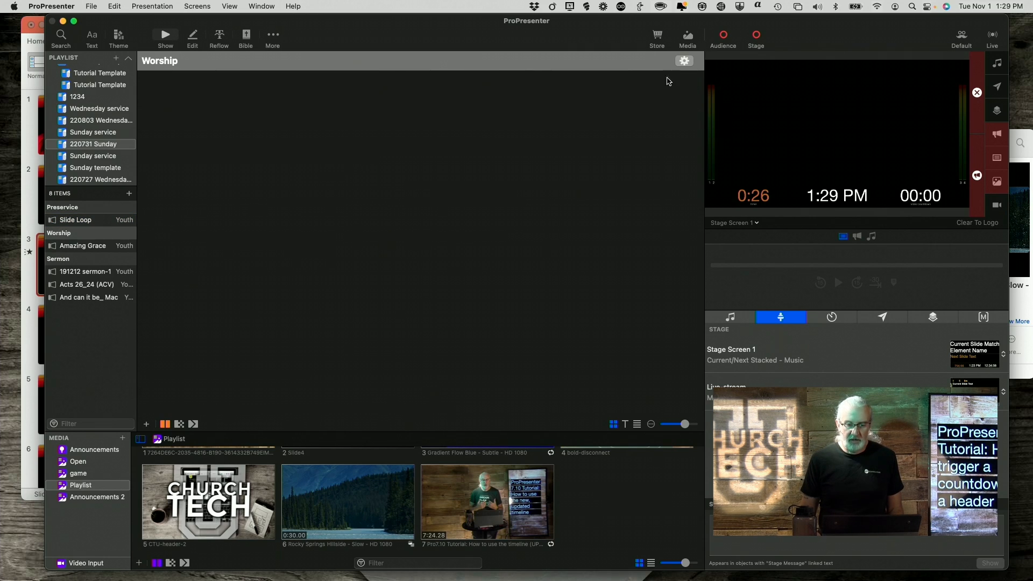
left_click(683, 60)
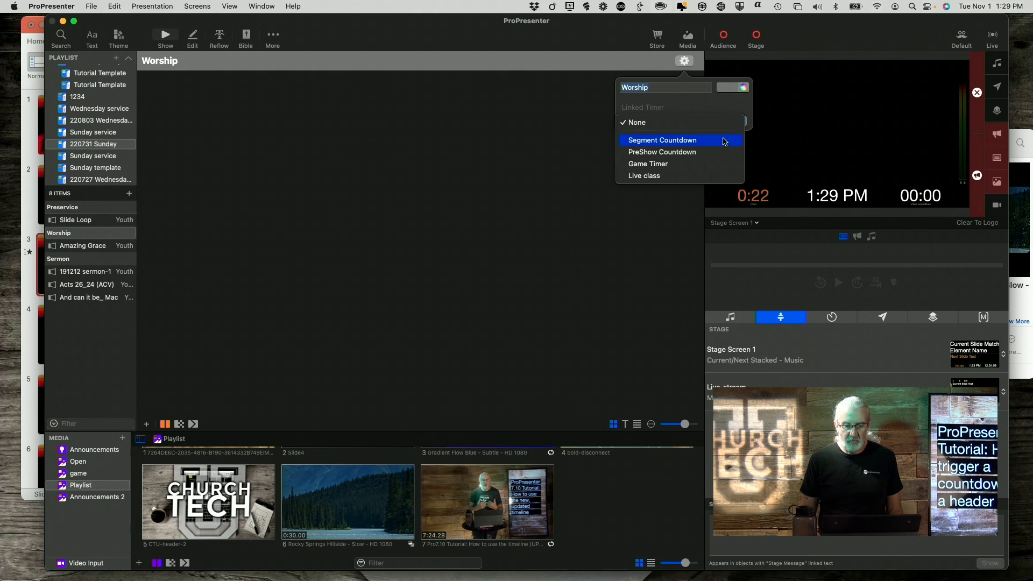
left_click(661, 152)
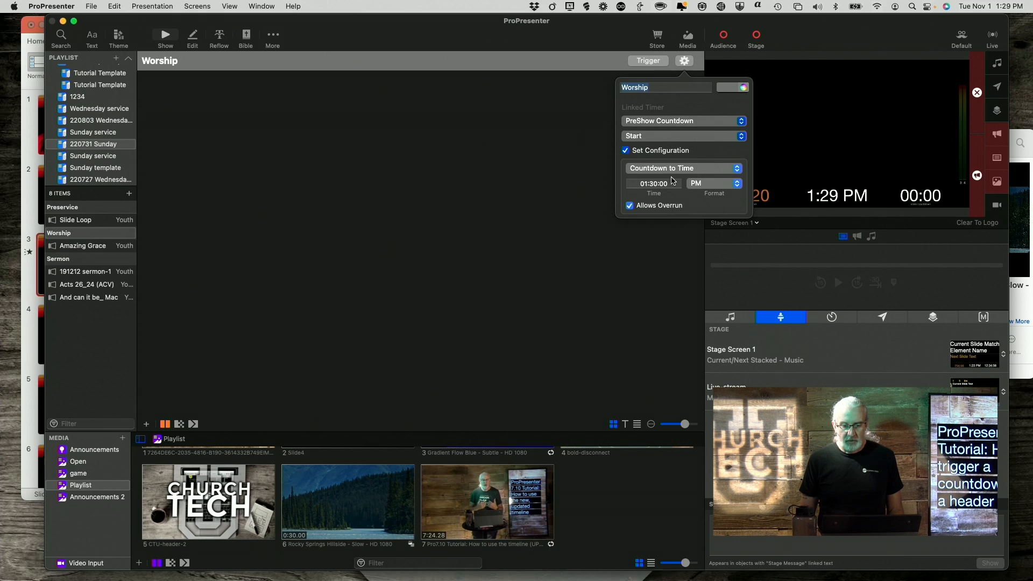
left_click(683, 168)
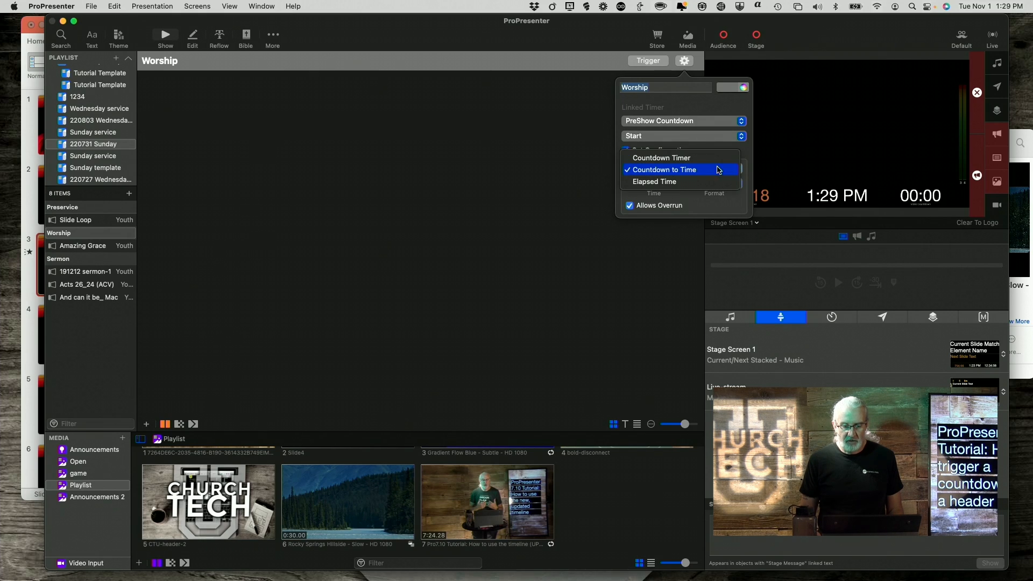
left_click(661, 158)
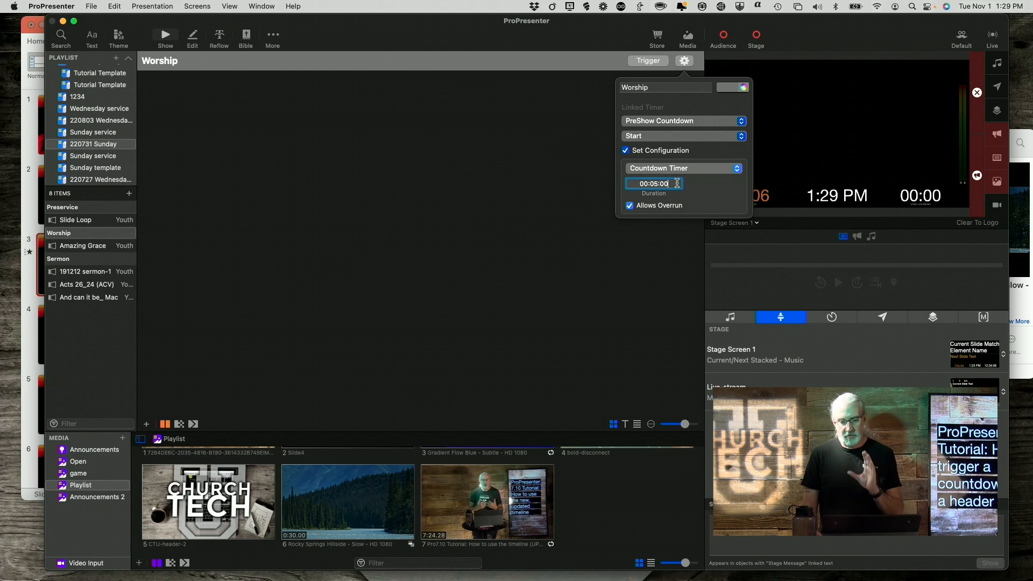
mouse_move(626, 217)
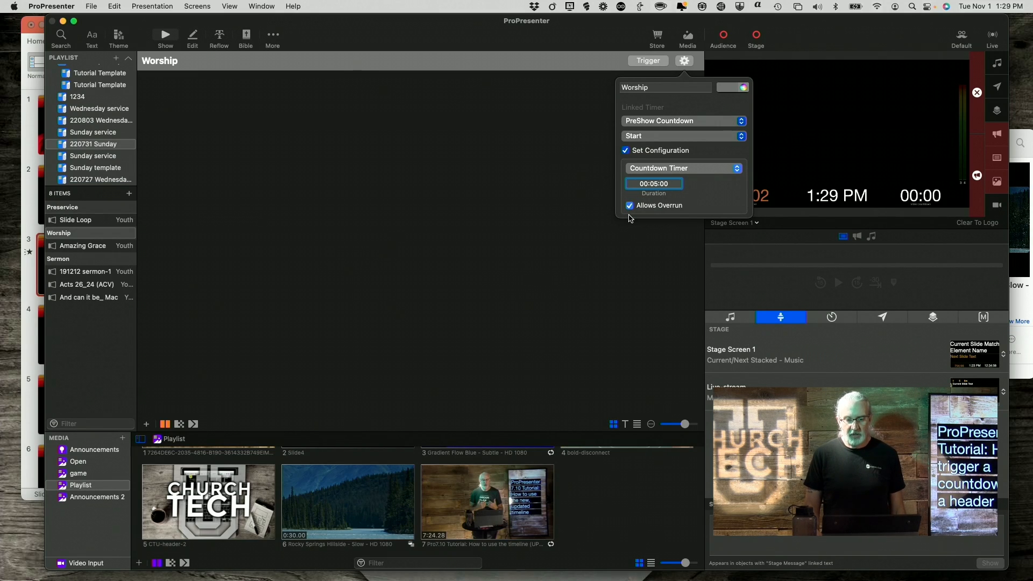
mouse_move(635, 229)
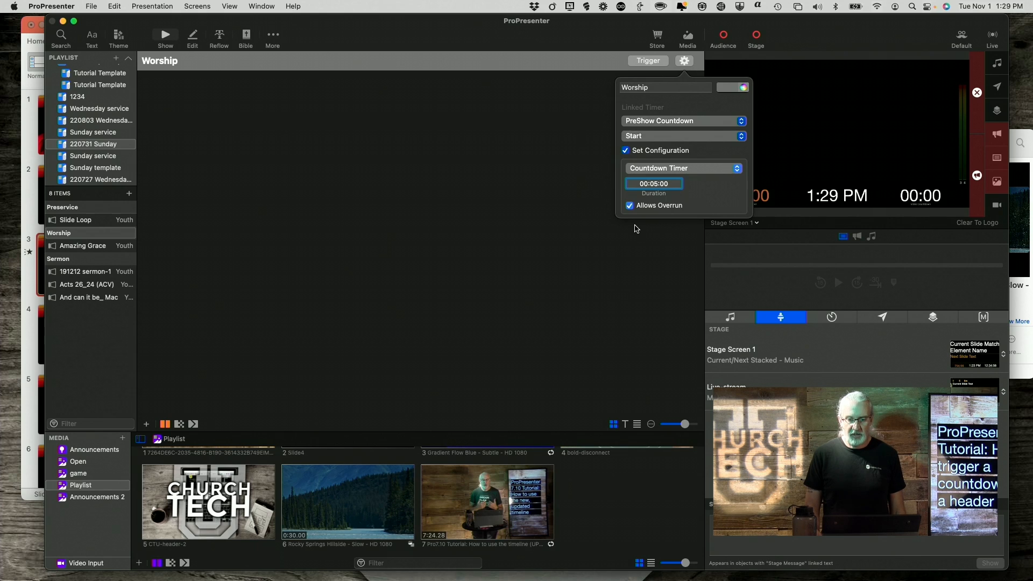
- Trigger the Worship header's five-minute countdown and open the Amazing Grace song
left_click(648, 60)
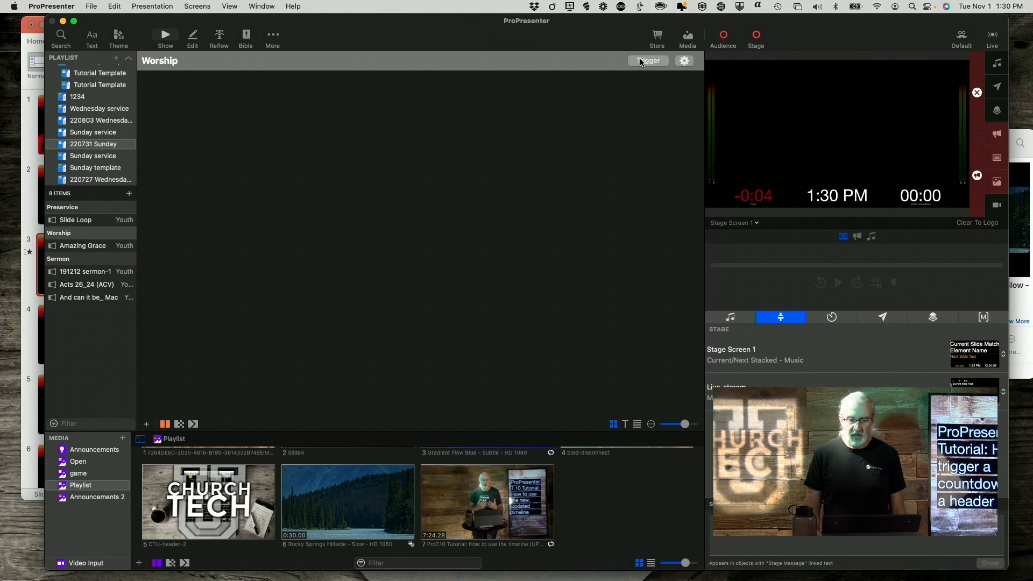
left_click(648, 61)
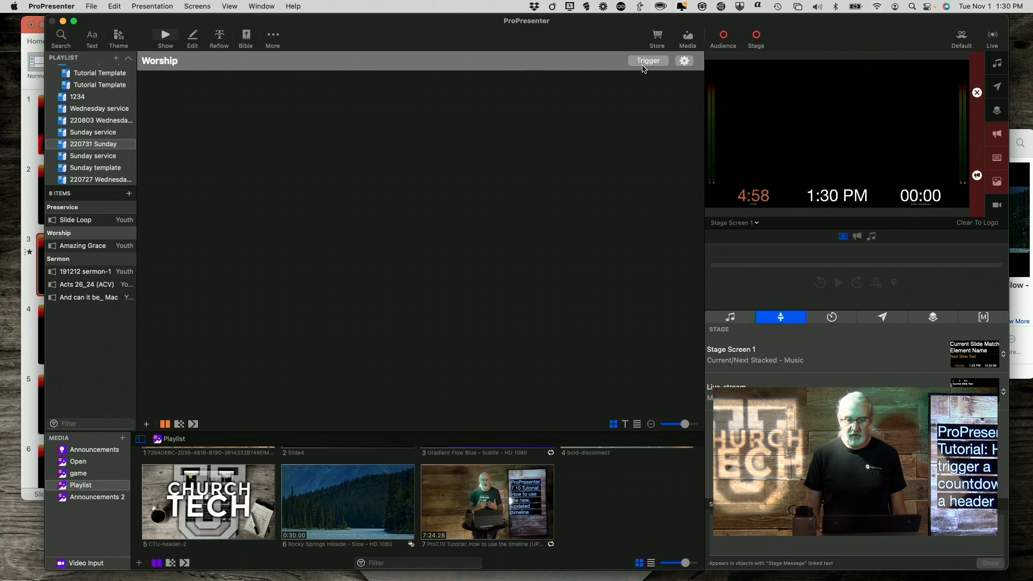
mouse_move(749, 174)
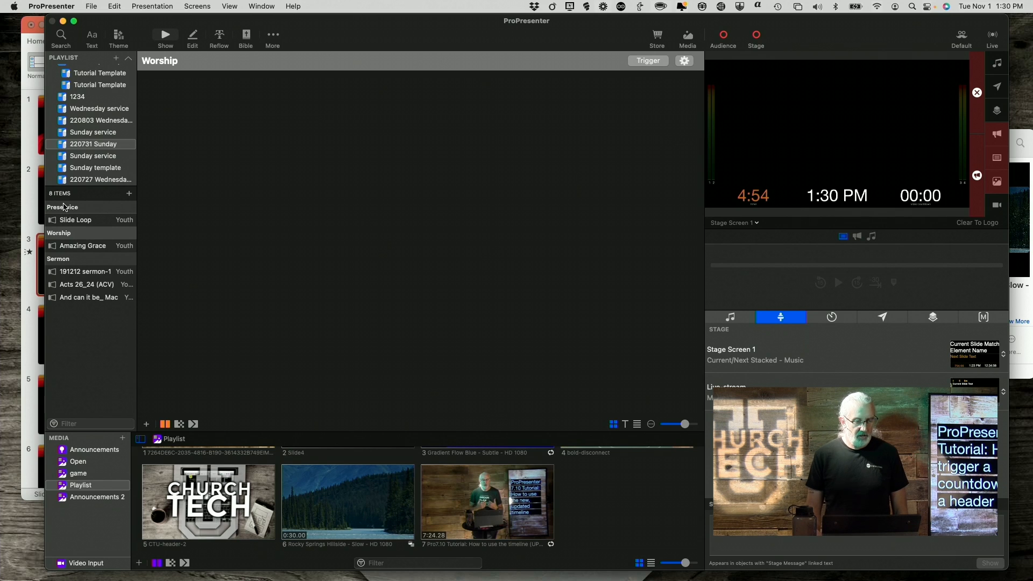
left_click(83, 245)
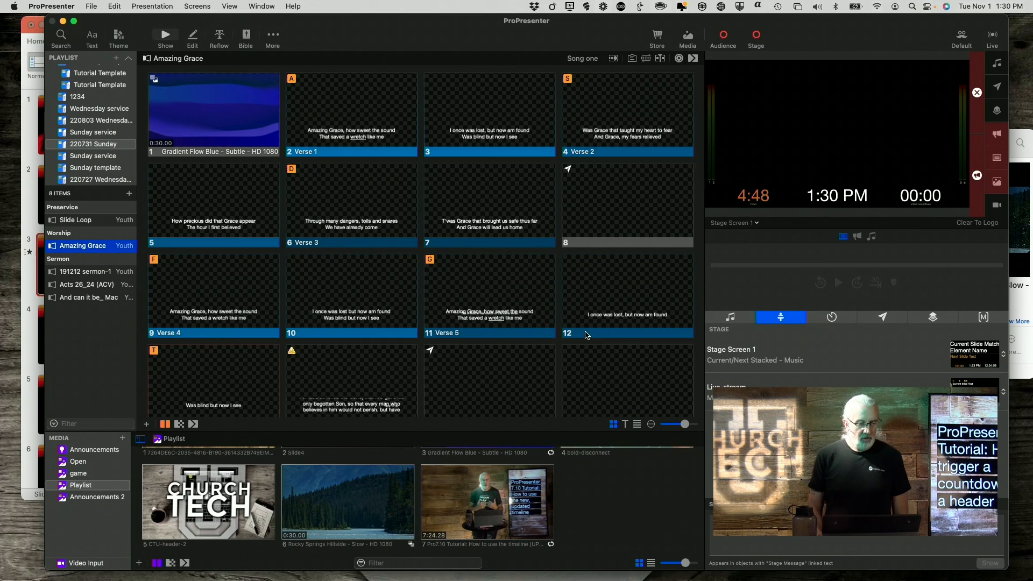
mouse_move(96, 264)
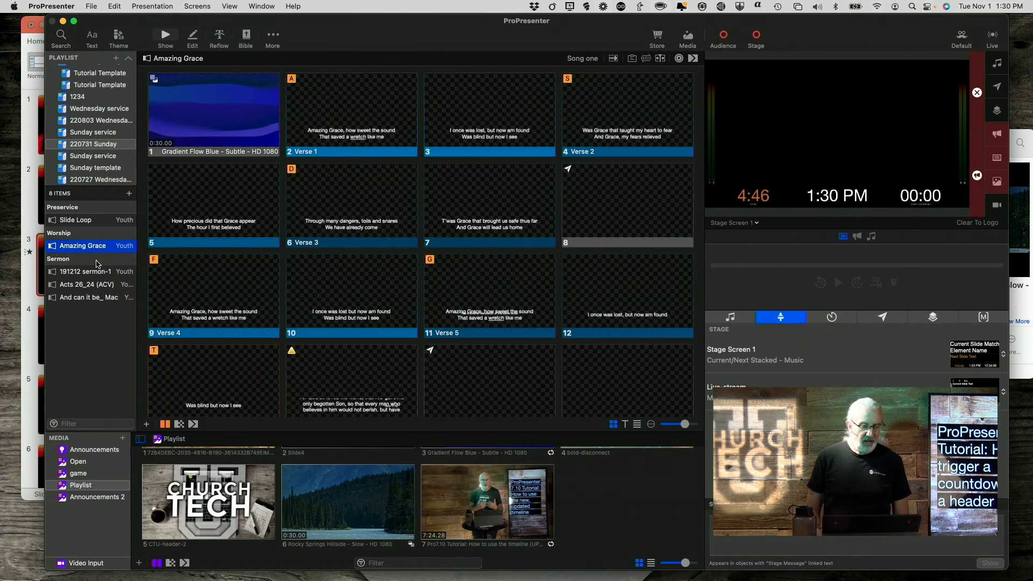
- Put Amazing Grace's first slide with background video live, then the Verse 3 lyrics
left_click(79, 259)
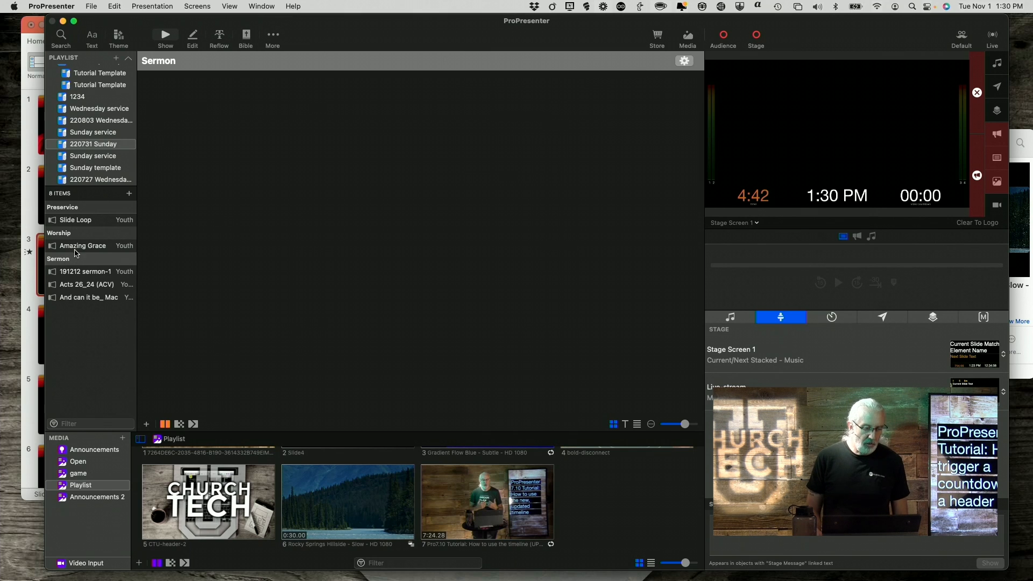
left_click(82, 246)
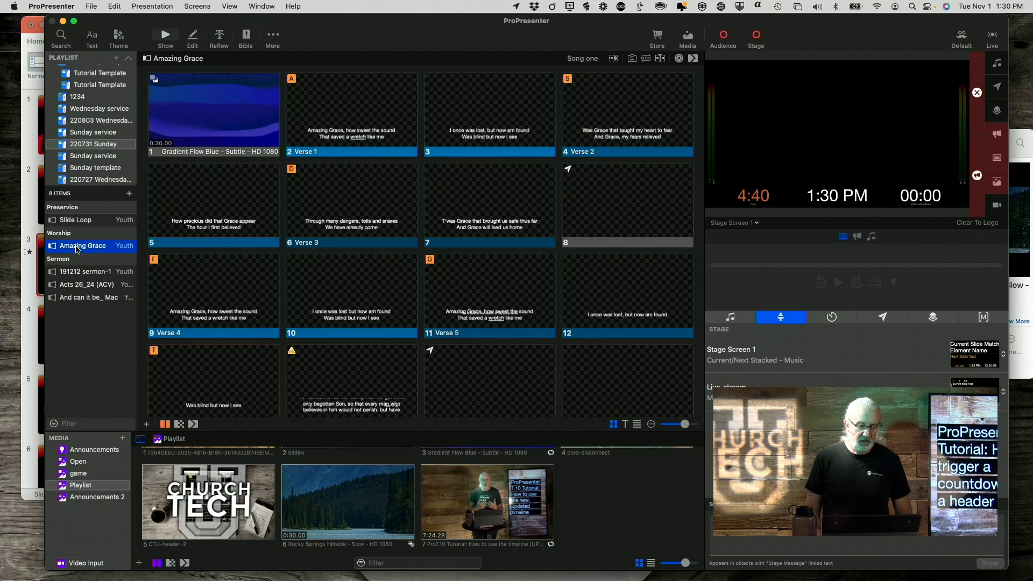
left_click(214, 115)
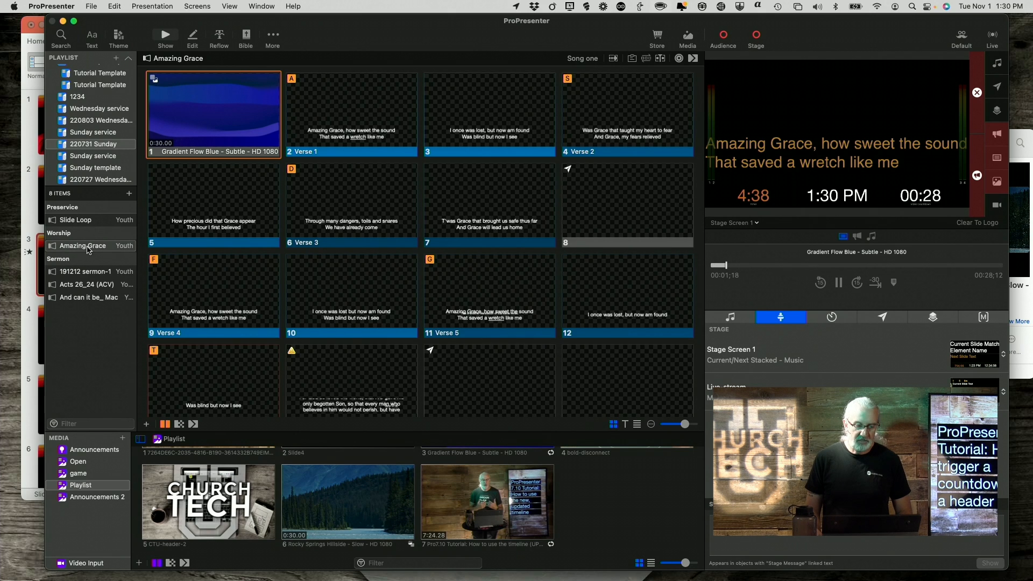
left_click(351, 204)
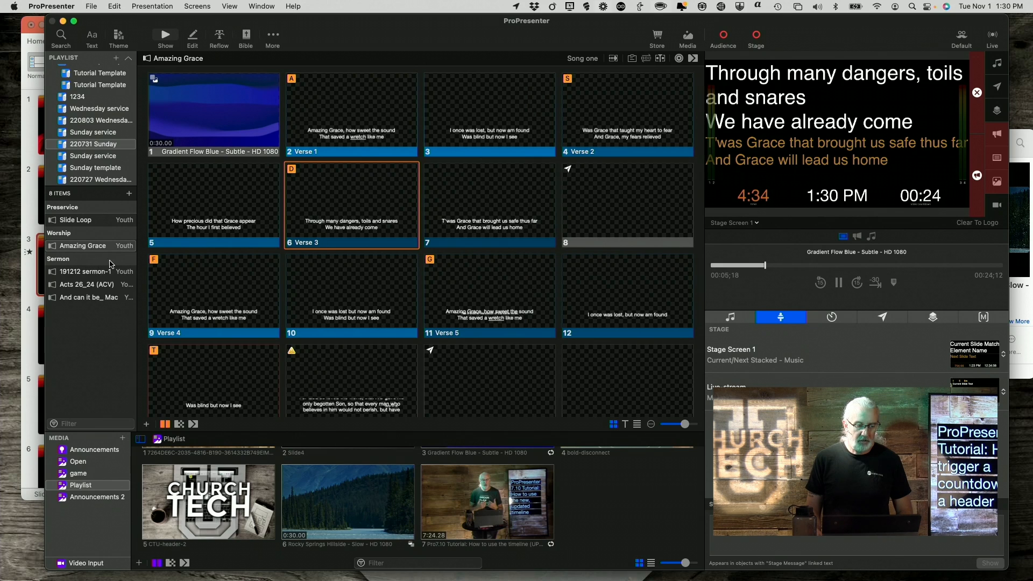
mouse_move(591, 88)
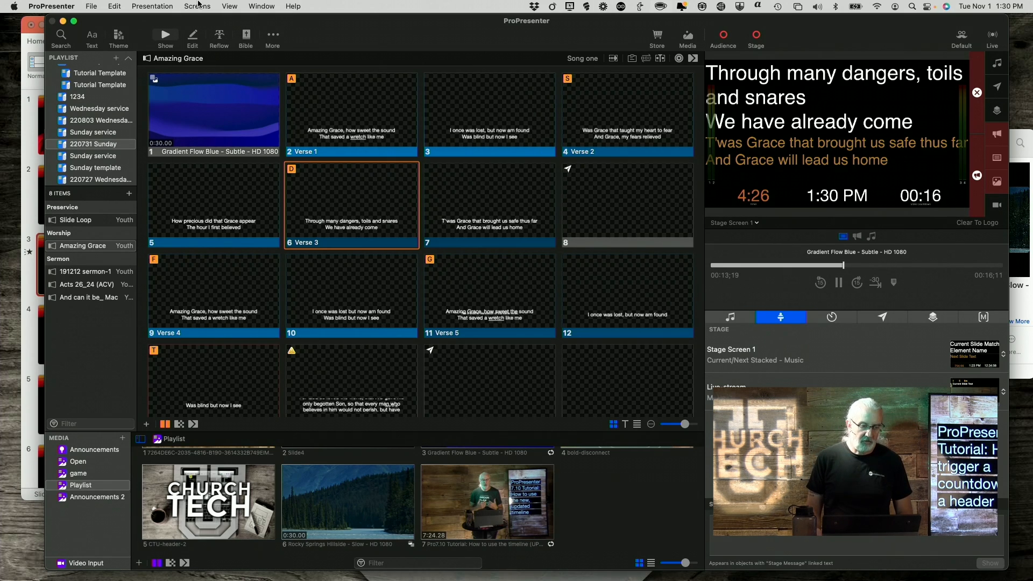
- Edit the Current/Next Stacked – Music stage layout and select its PreShow Countdown timer object
left_click(197, 6)
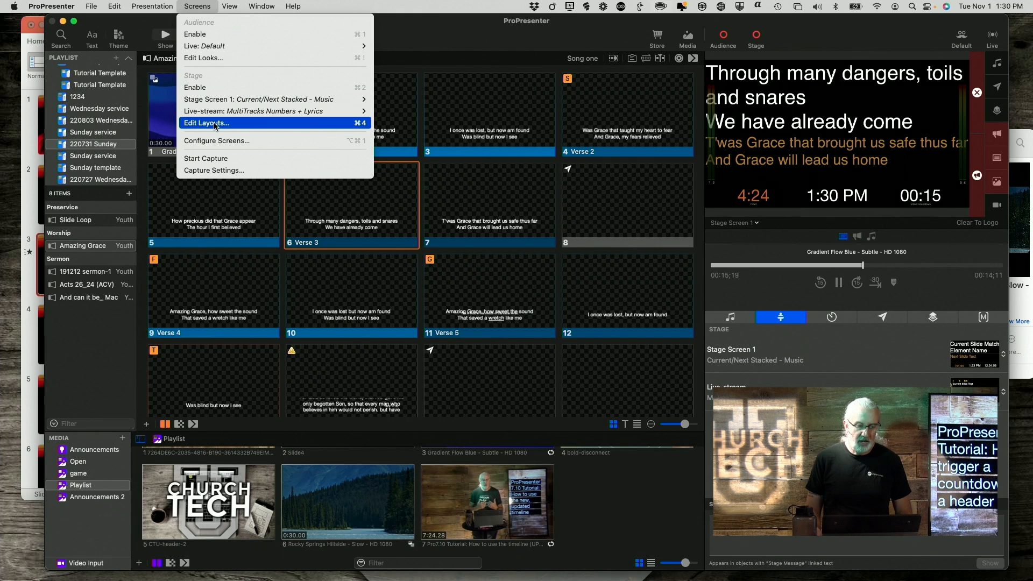
left_click(206, 123)
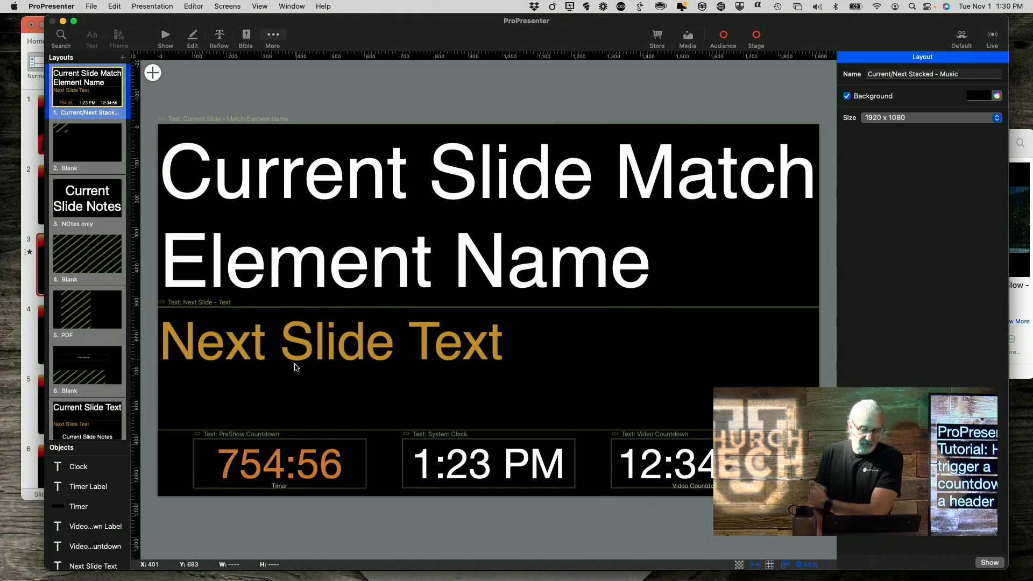
left_click(278, 463)
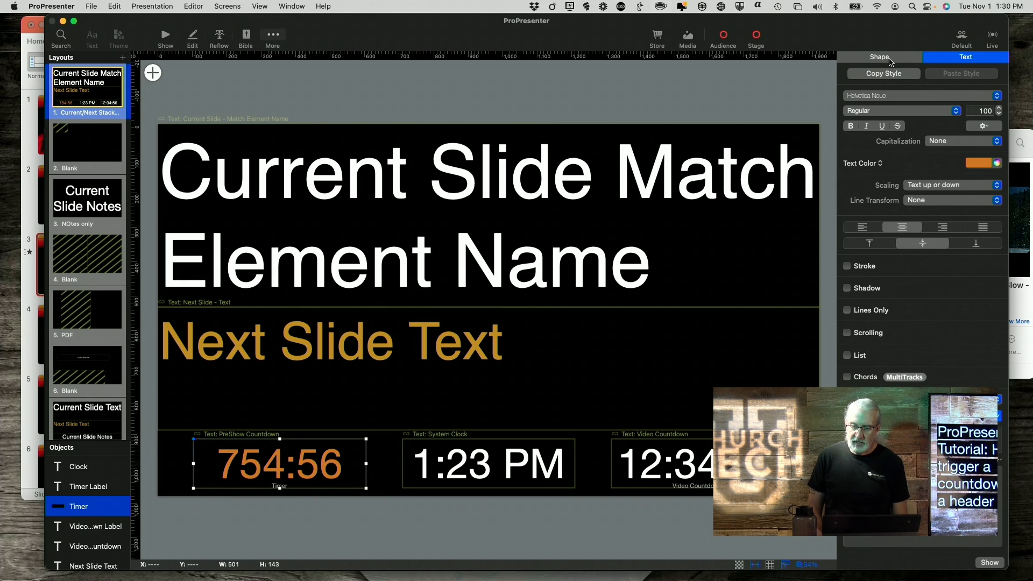
mouse_move(926, 270)
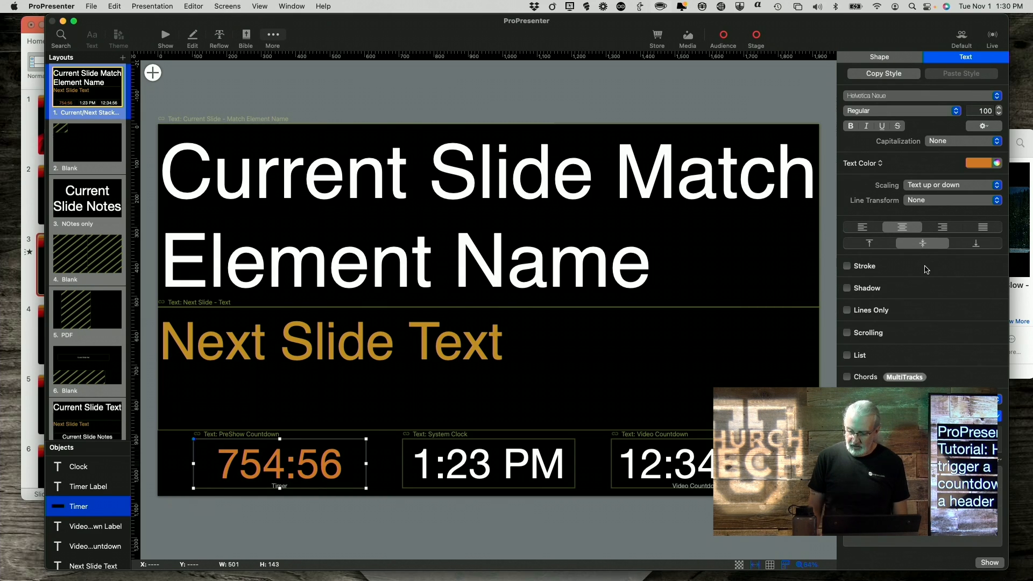
- Confirm the timer element's Linked Text source is Timers > PreShow Countdown, leaving it unchanged
left_click(848, 399)
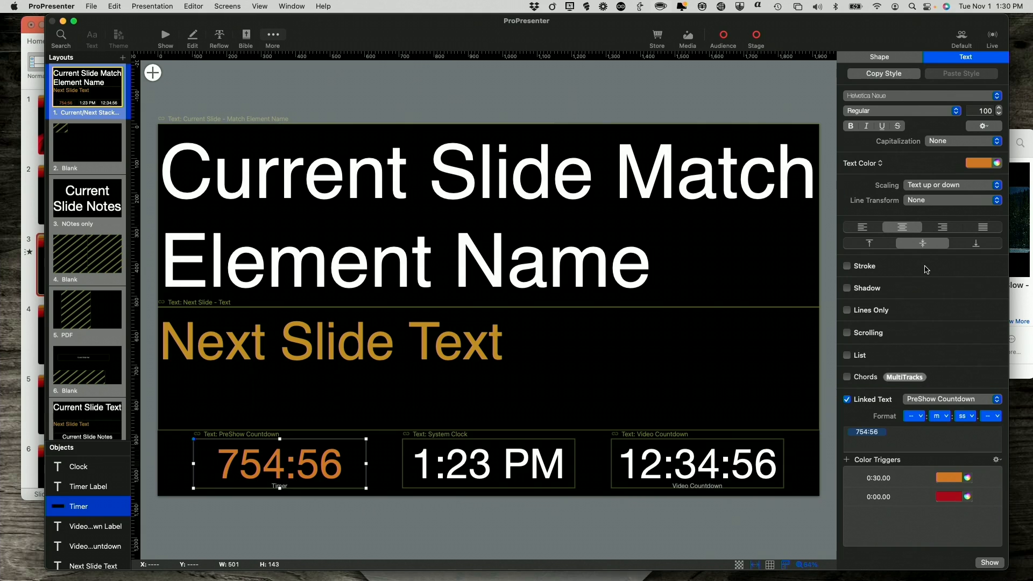
mouse_move(860, 403)
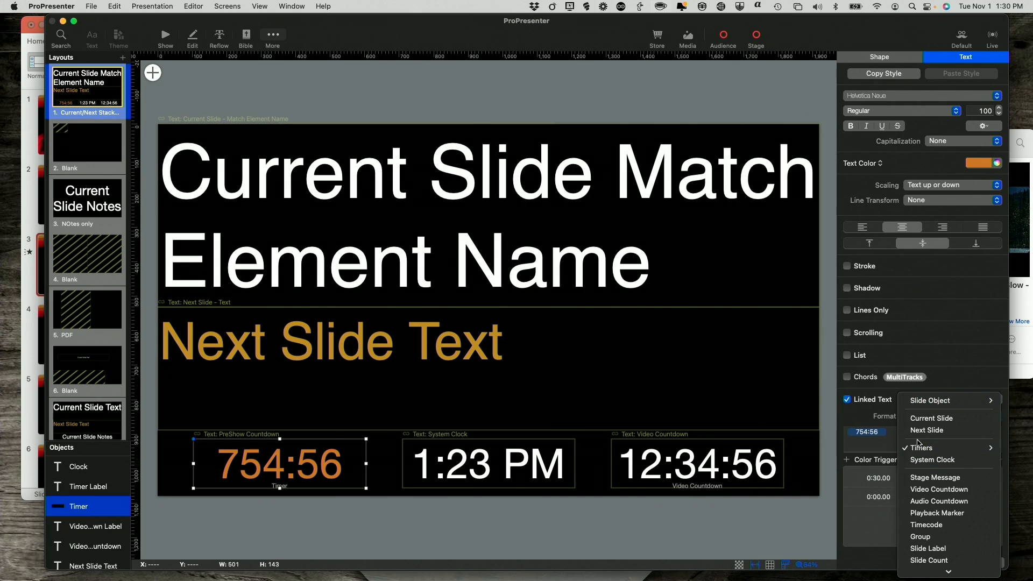
left_click(929, 449)
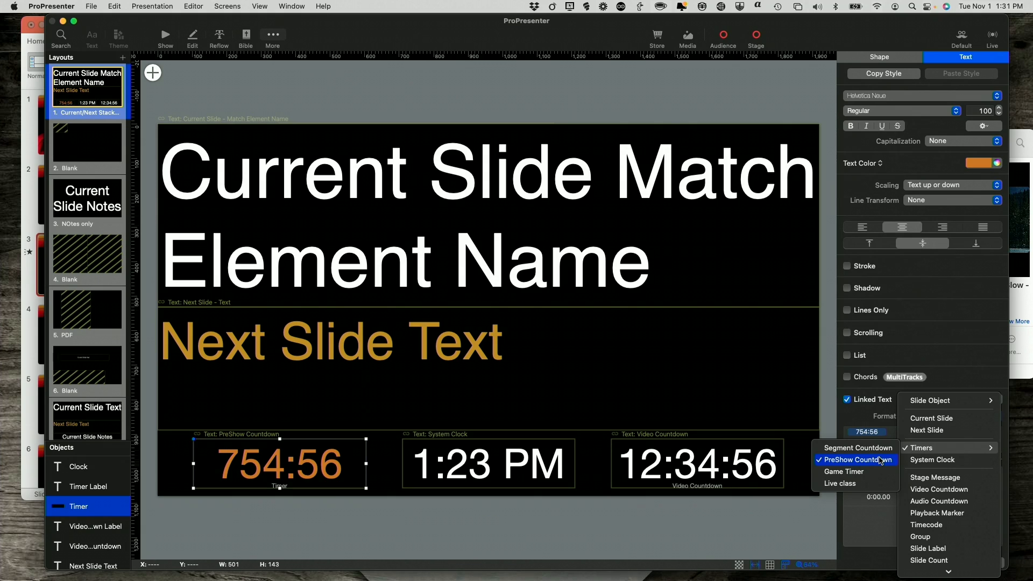
mouse_move(879, 464)
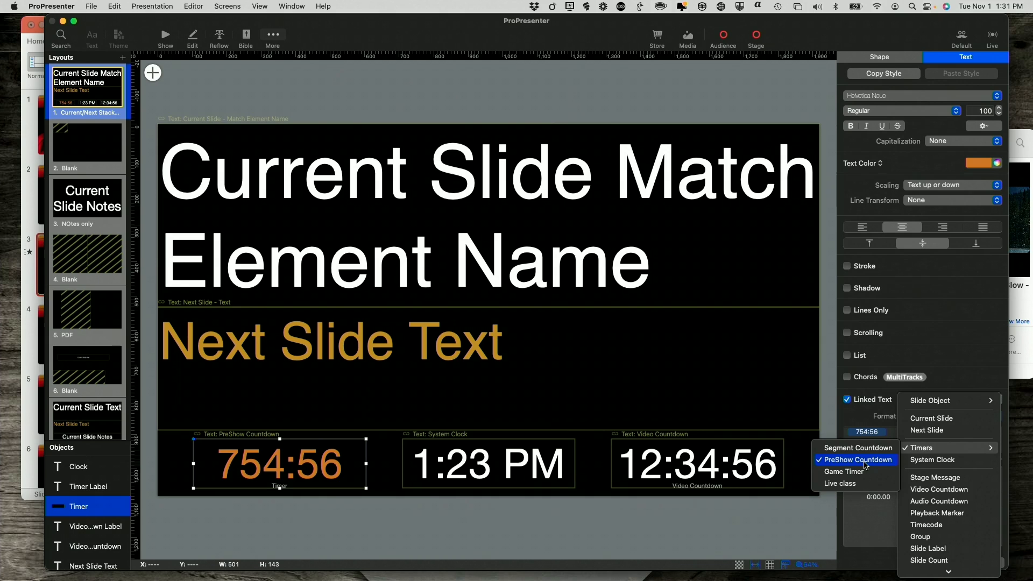
mouse_move(569, 513)
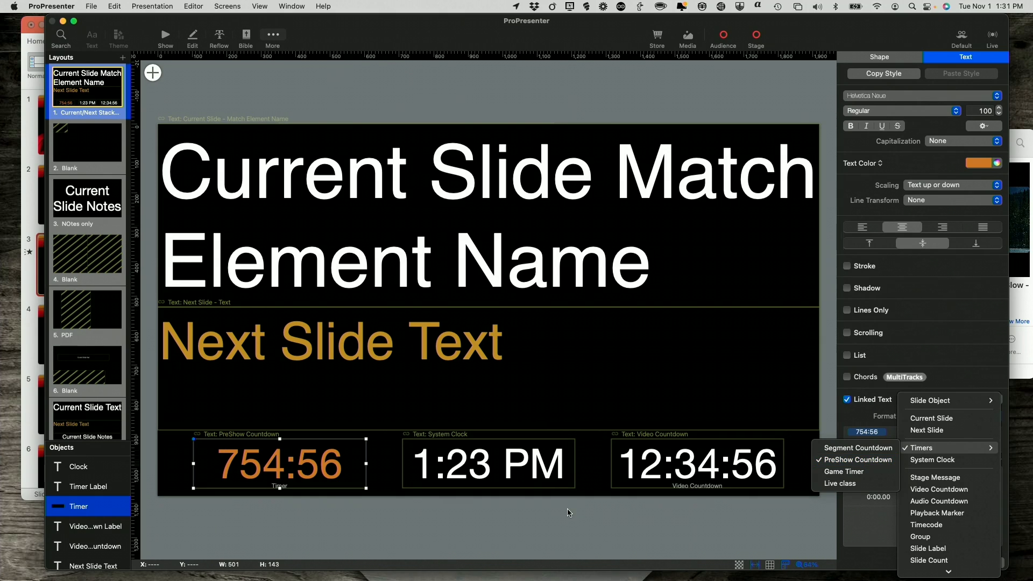
mouse_move(281, 488)
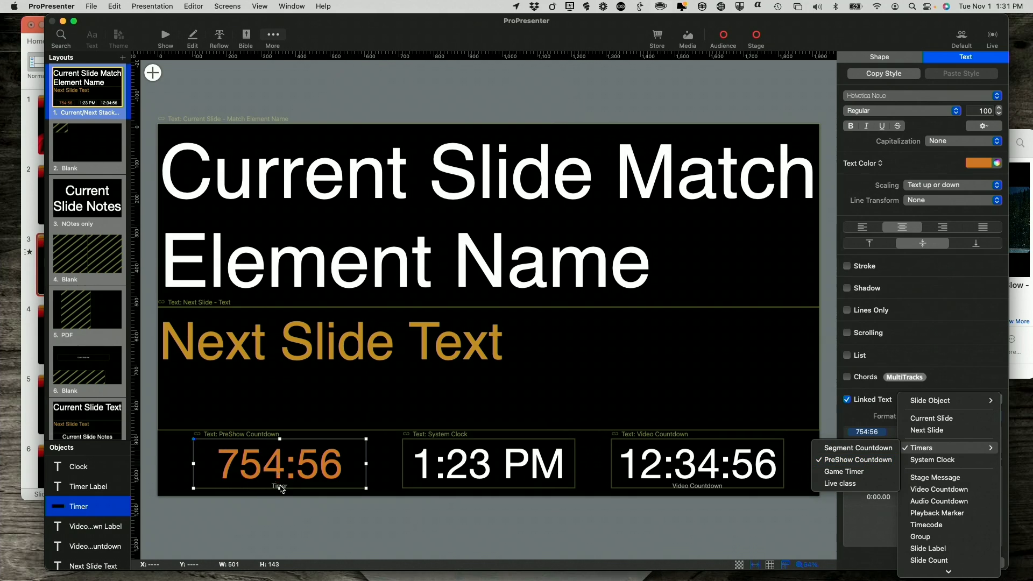
left_click(858, 459)
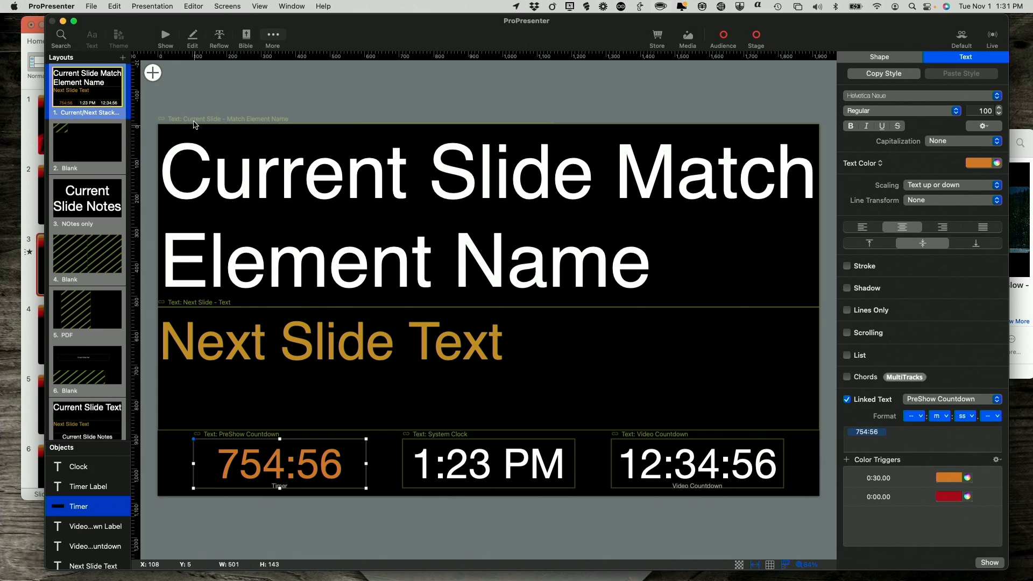